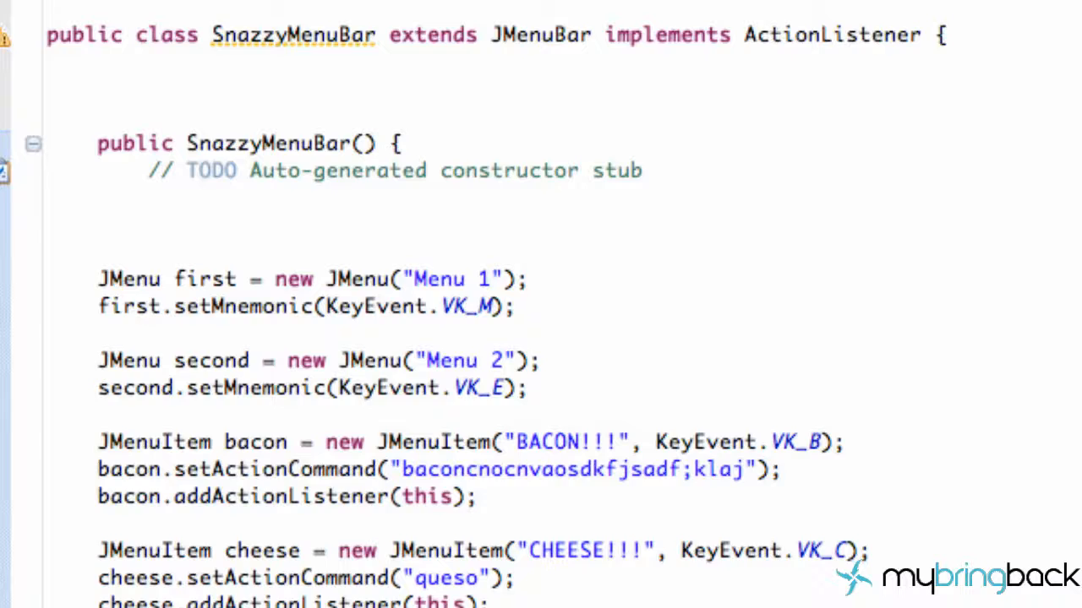
# Step: Declare JRadioButtonMenuItem rb1 labelled "choice 1" below the cheese item
pyautogui.write('JP')
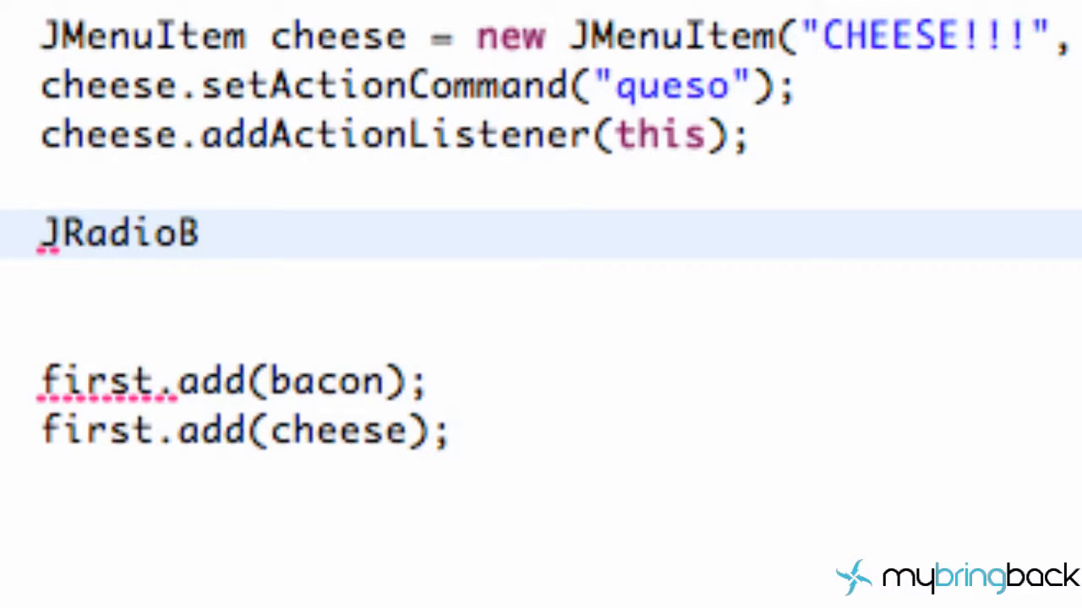
pyautogui.write('utton')
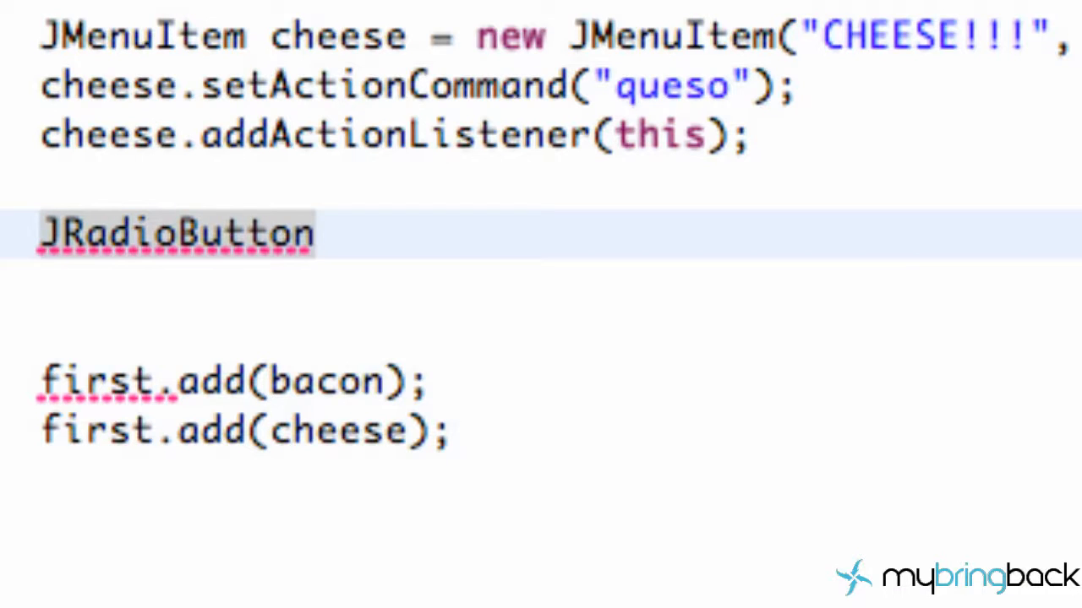
pyautogui.write('Me')
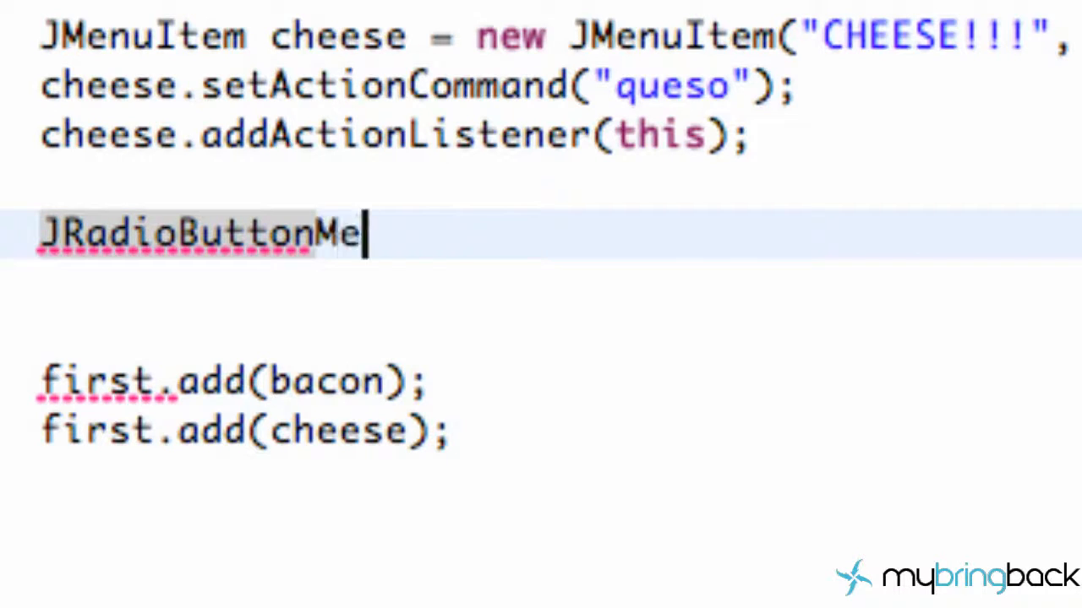
pyautogui.write('nuItem')
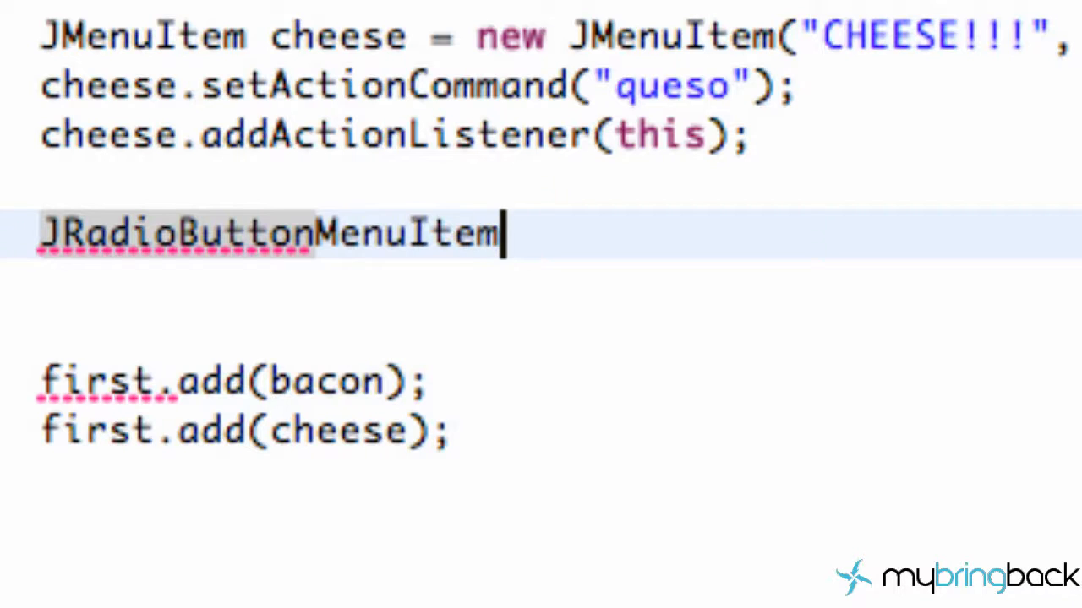
pyautogui.write('rb')
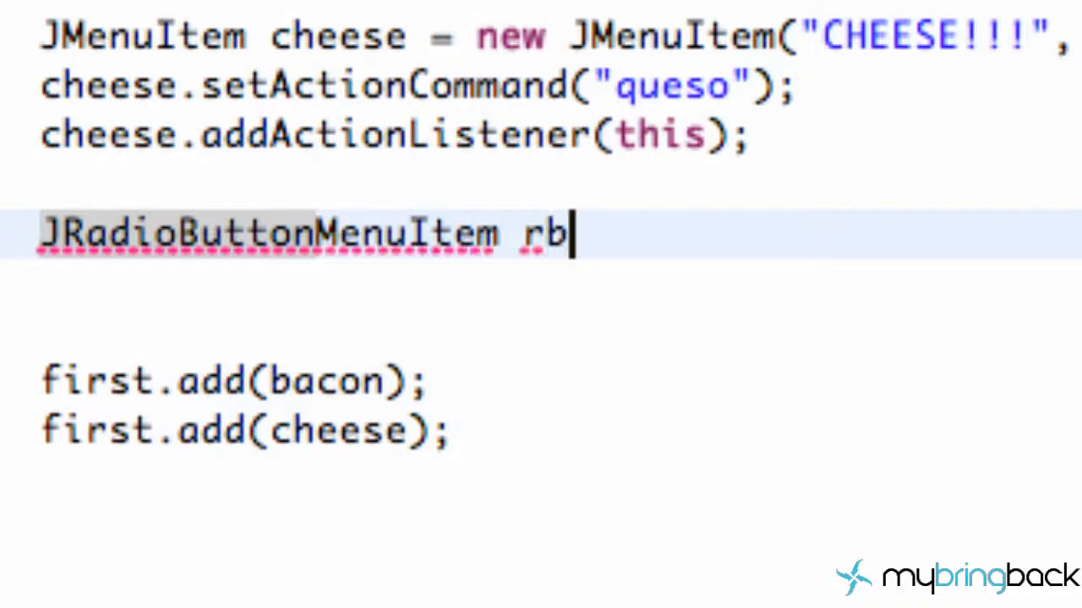
pyautogui.write('1 =')
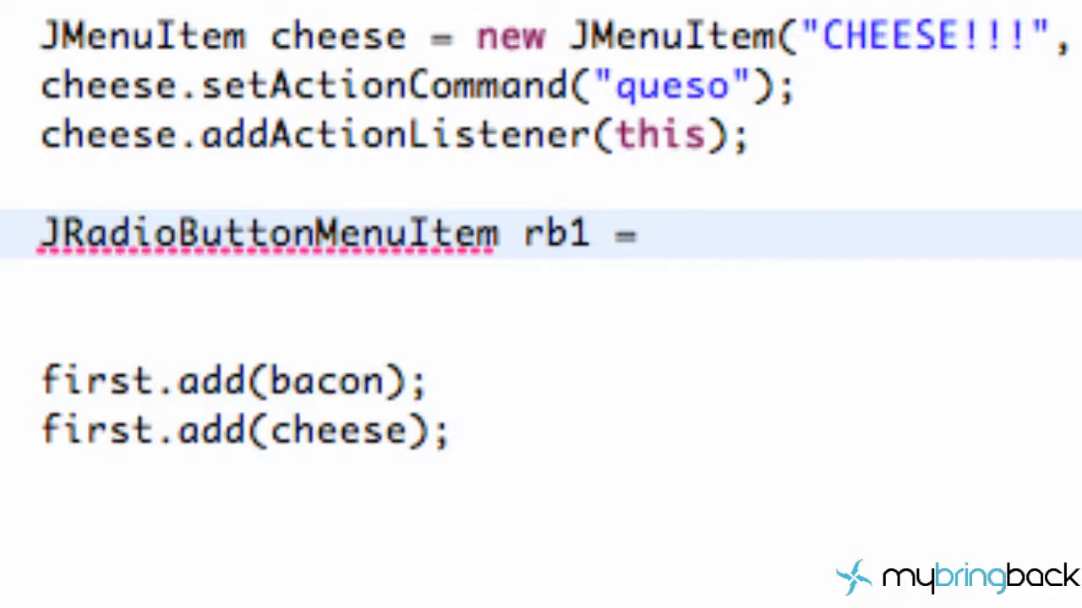
pyautogui.write('n')
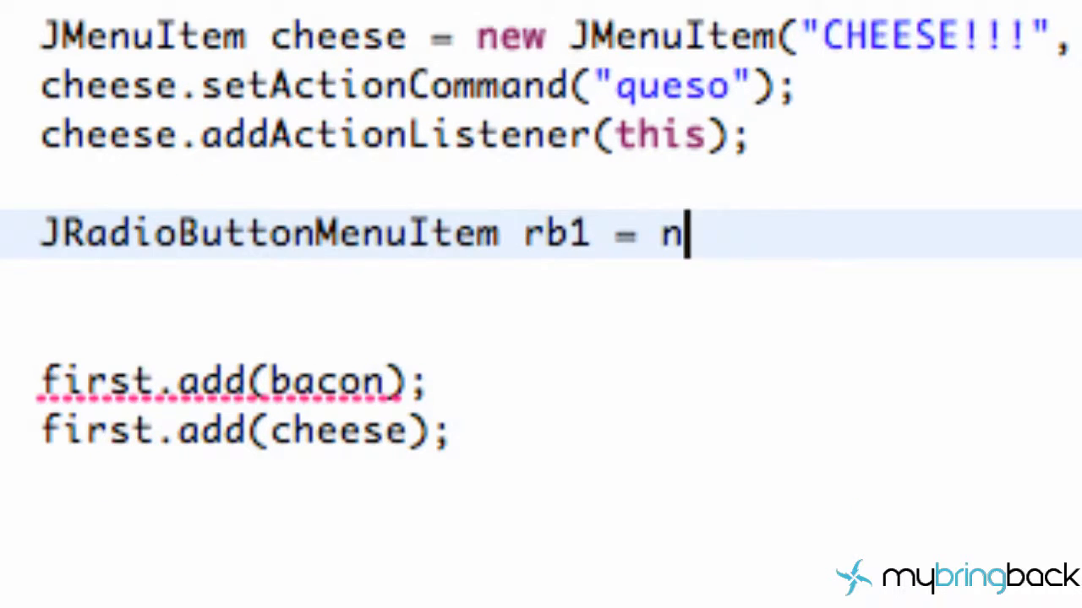
pyautogui.write('ew JRadioButtonMenuItem();')
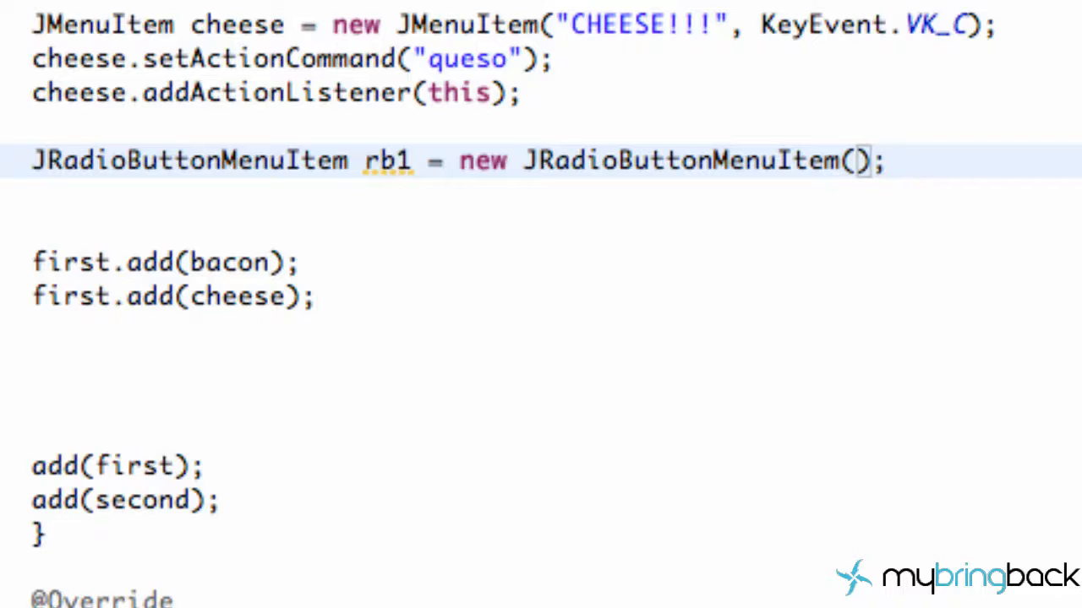
pyautogui.write('""')
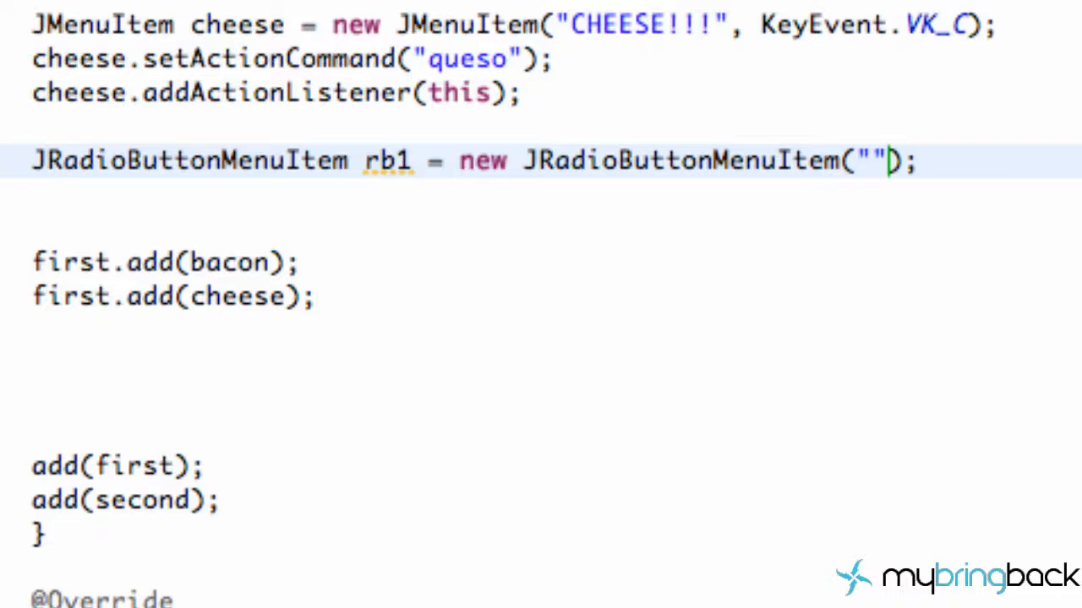
pyautogui.write('choice 1')
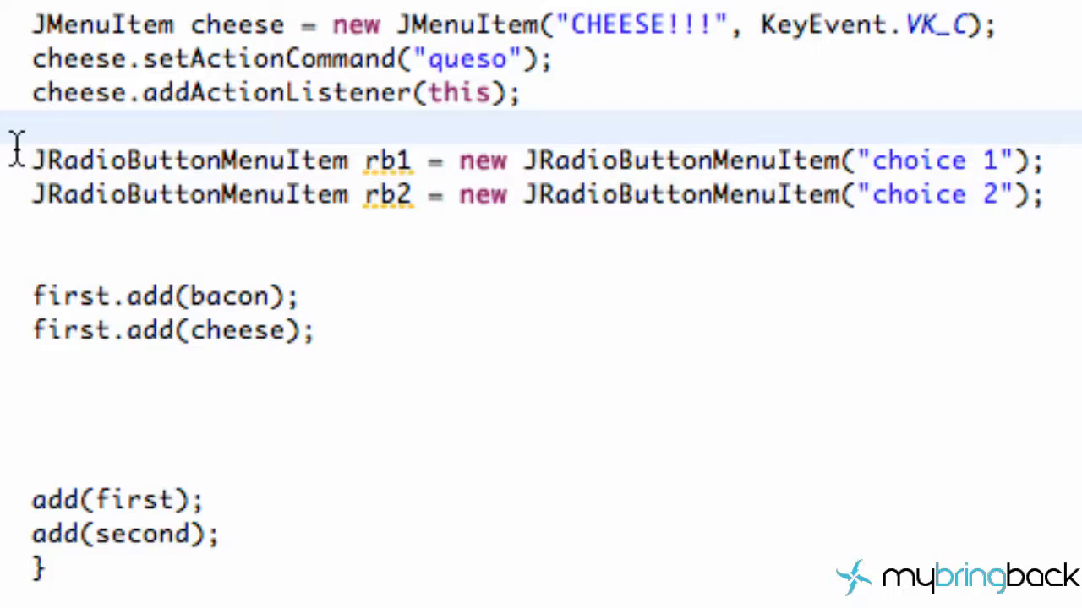
# Step: Write first.add(rb1) and first.add(rb2) below first.add(cheese)
pyautogui.doubleClick(190, 160)
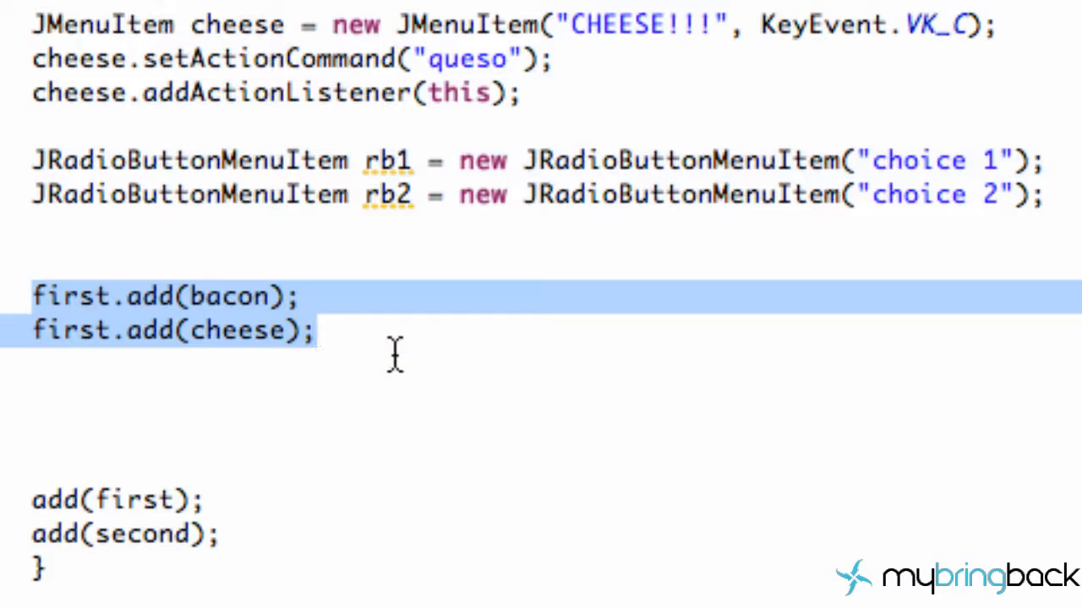
pyautogui.write('fri')
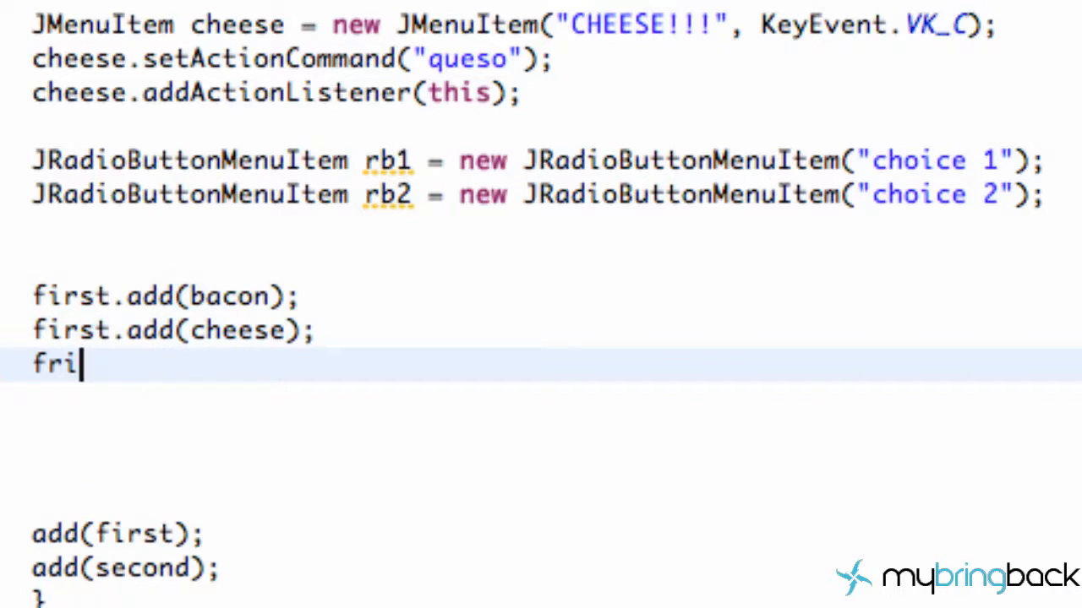
pyautogui.write('rst.add(rb1);')
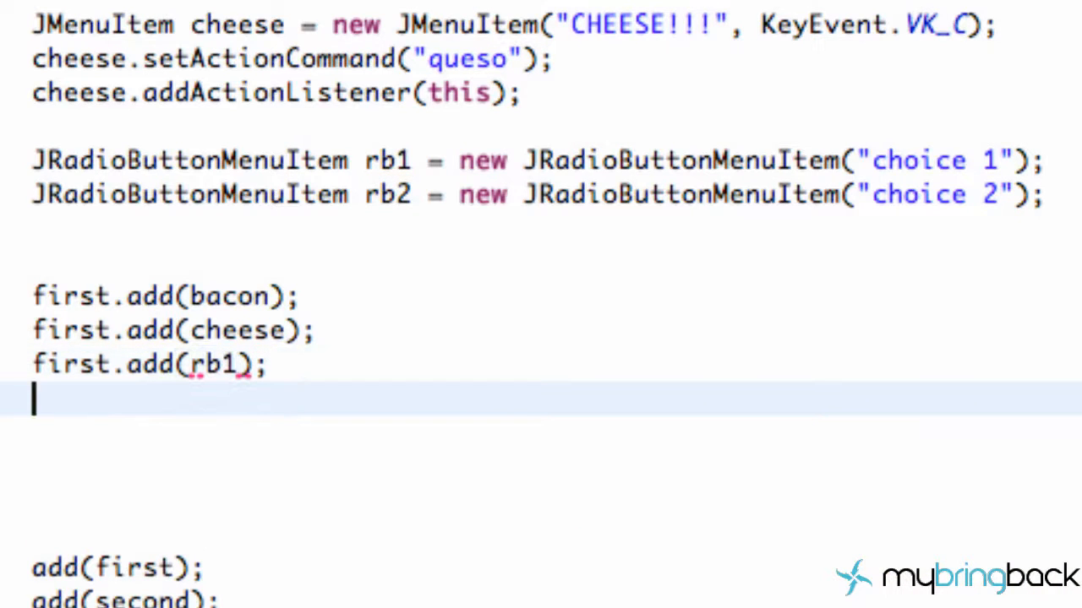
pyautogui.write('first.add')
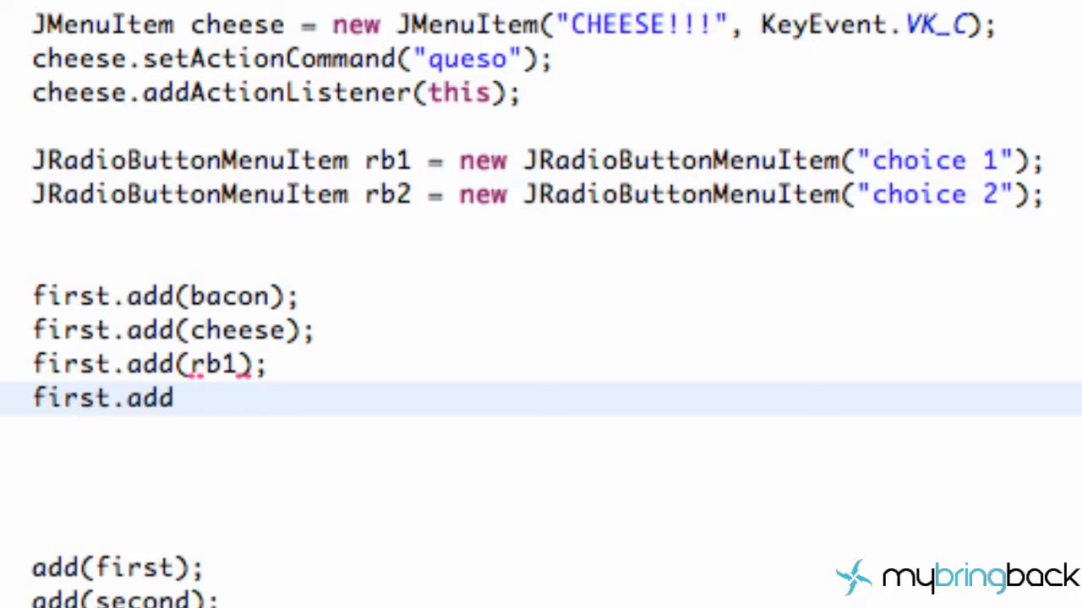
pyautogui.write('(rb20)')
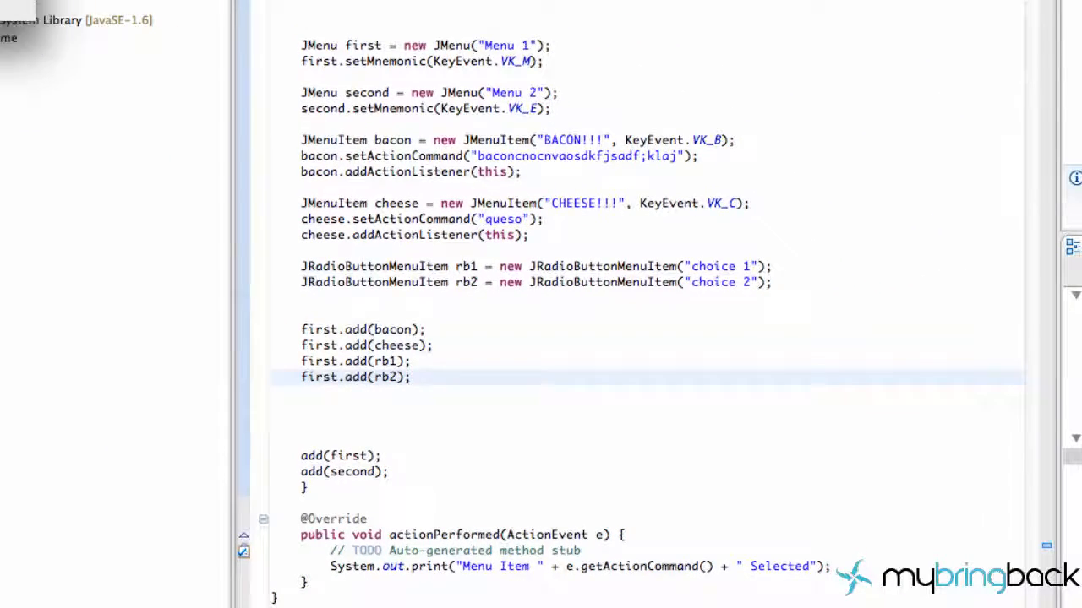
# Step: In the running app, pick choice 1 and then choice 2 from Menu 1
pyautogui.click(389, 143)
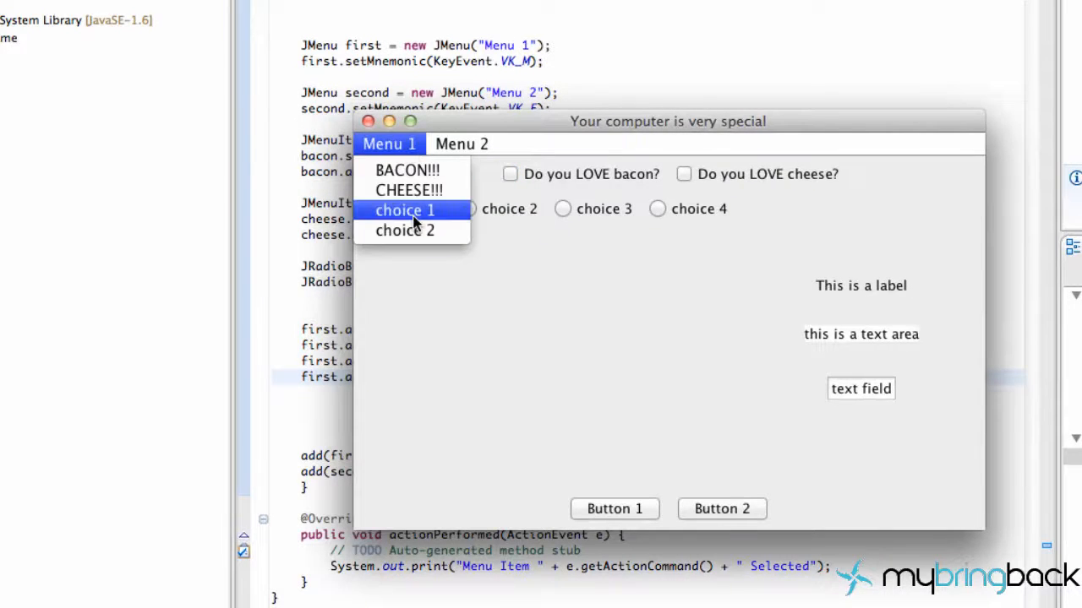
pyautogui.click(461, 143)
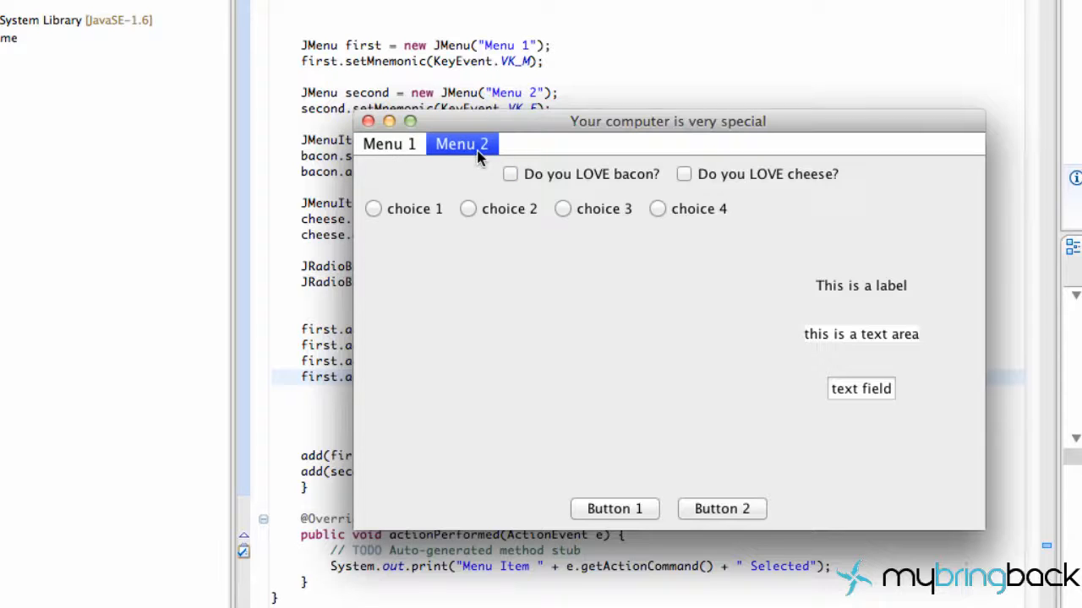
pyautogui.click(389, 144)
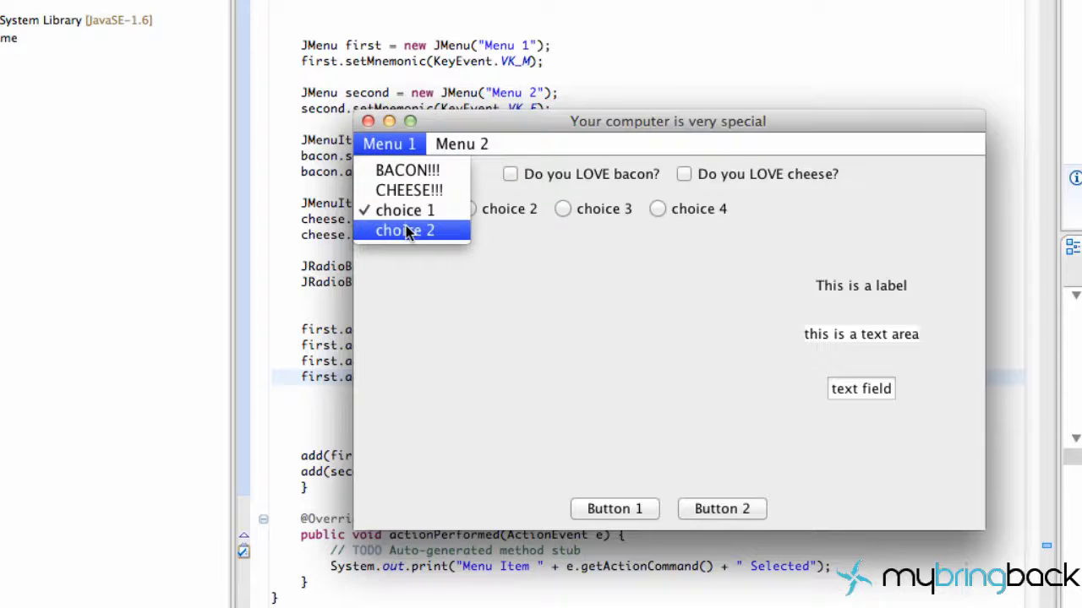
pyautogui.click(404, 230)
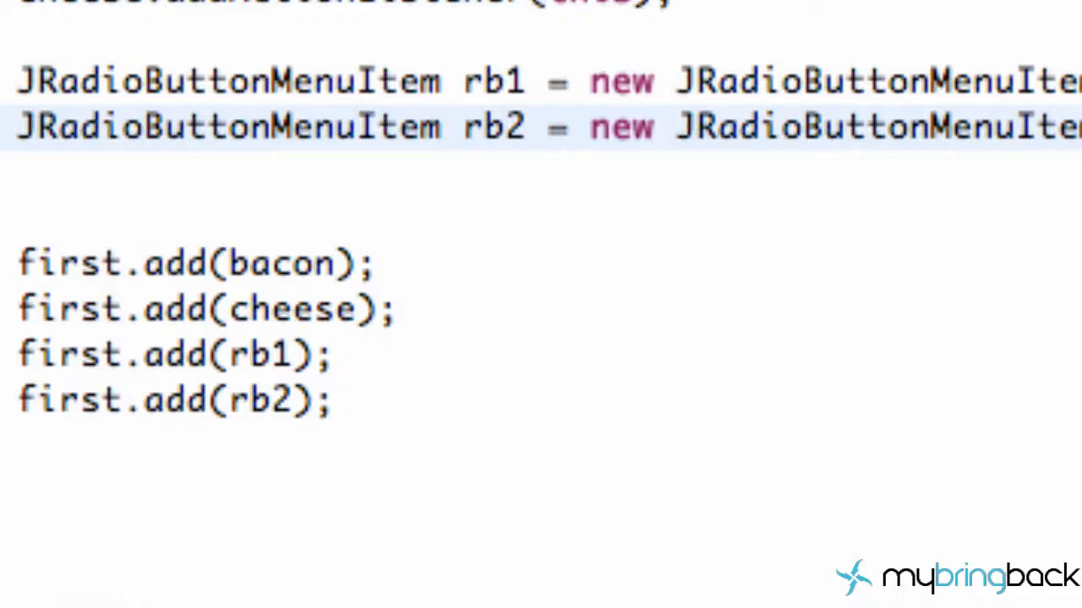
# Step: Declare ButtonGroup group = new ButtonGroup();
pyautogui.write('Ra')
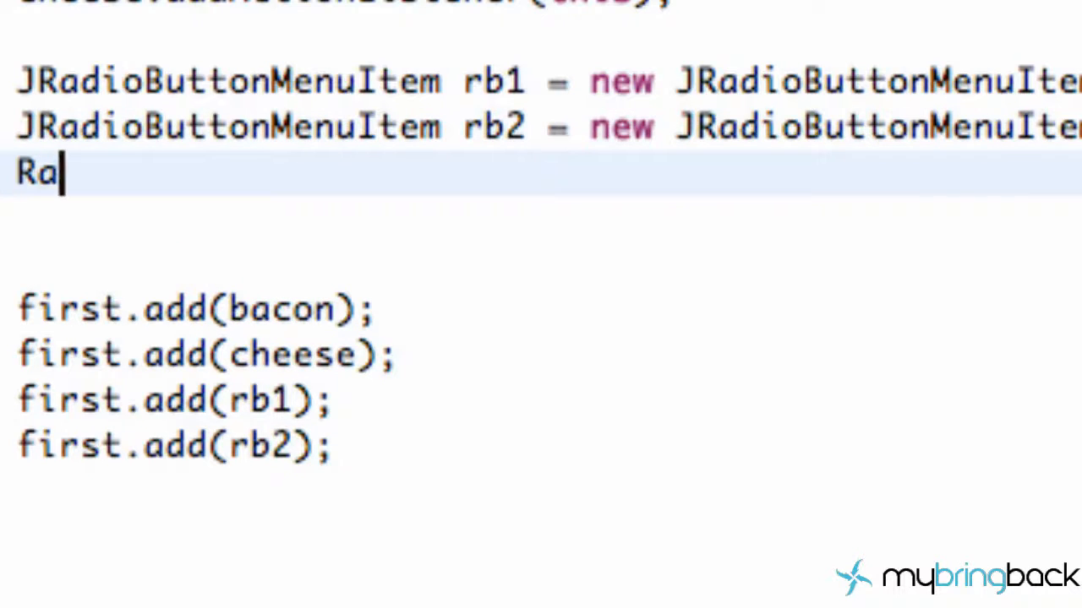
pyautogui.write('dioGrou')
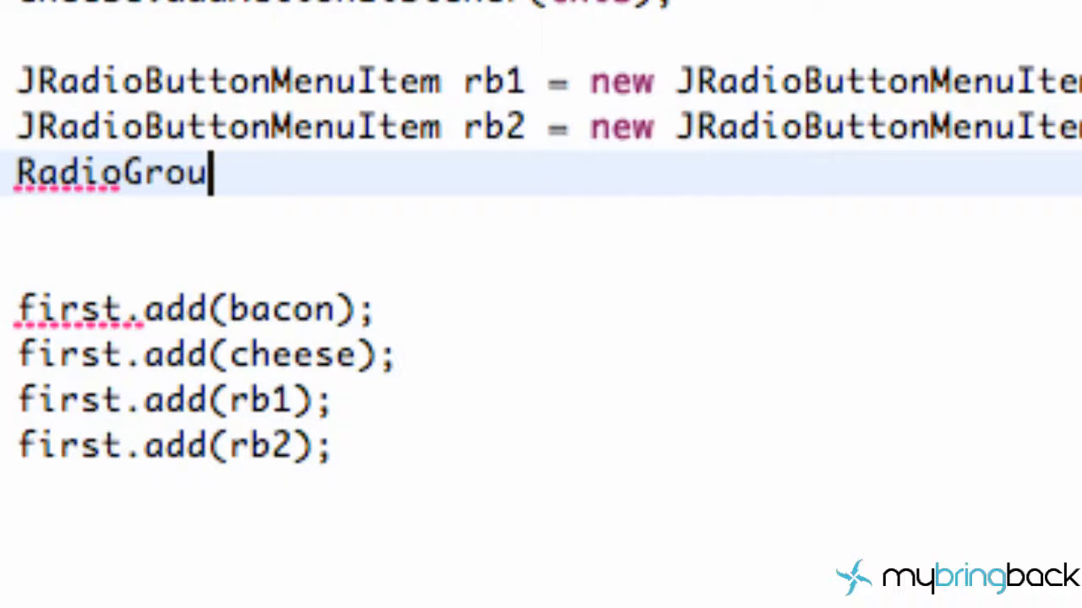
pyautogui.write('p group')
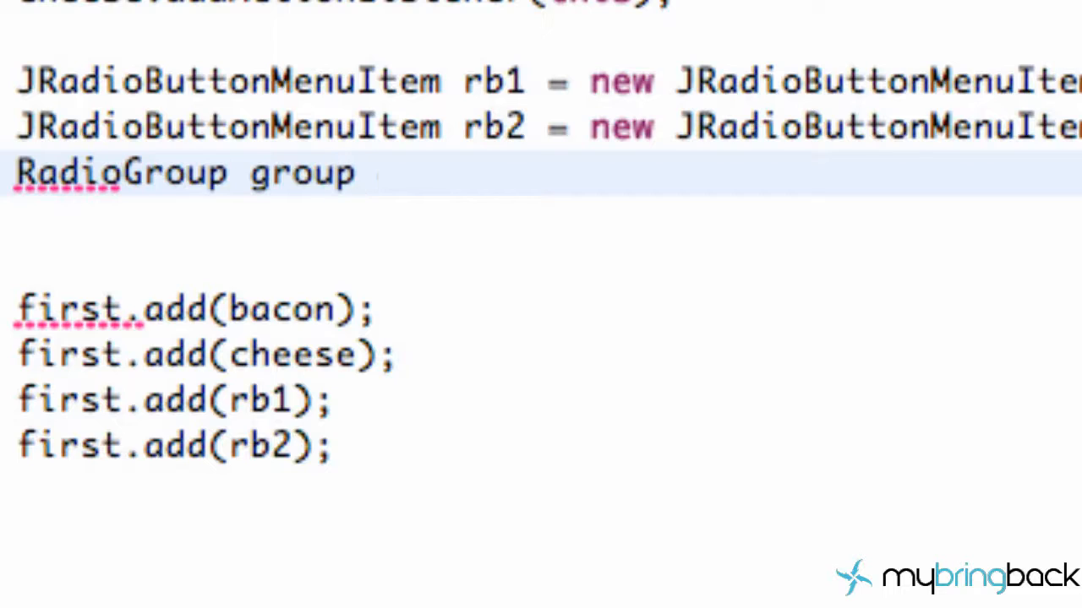
pyautogui.write('= new')
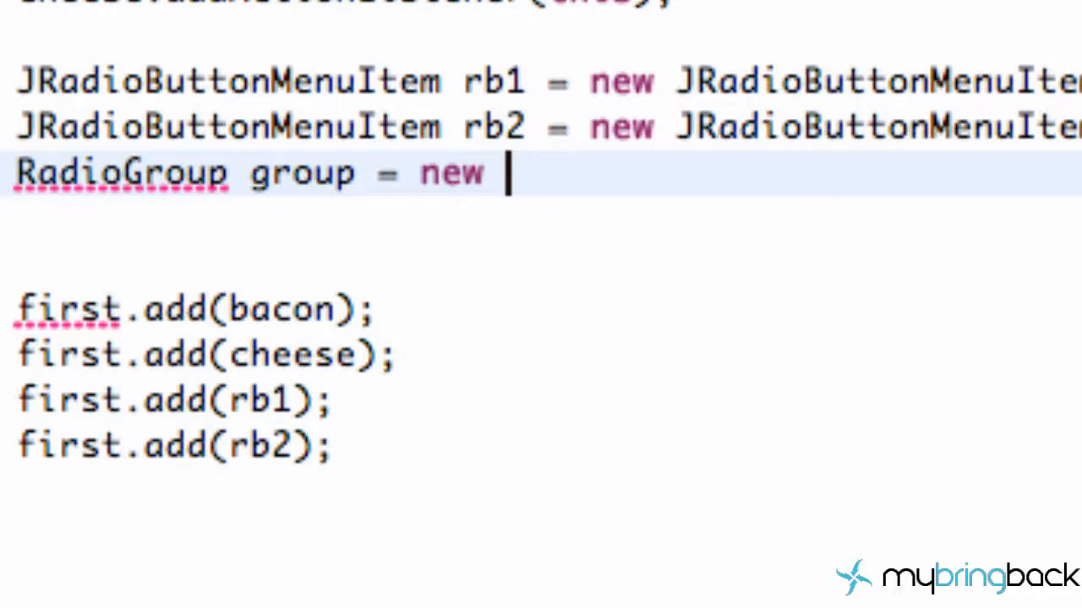
pyautogui.write('Ra')
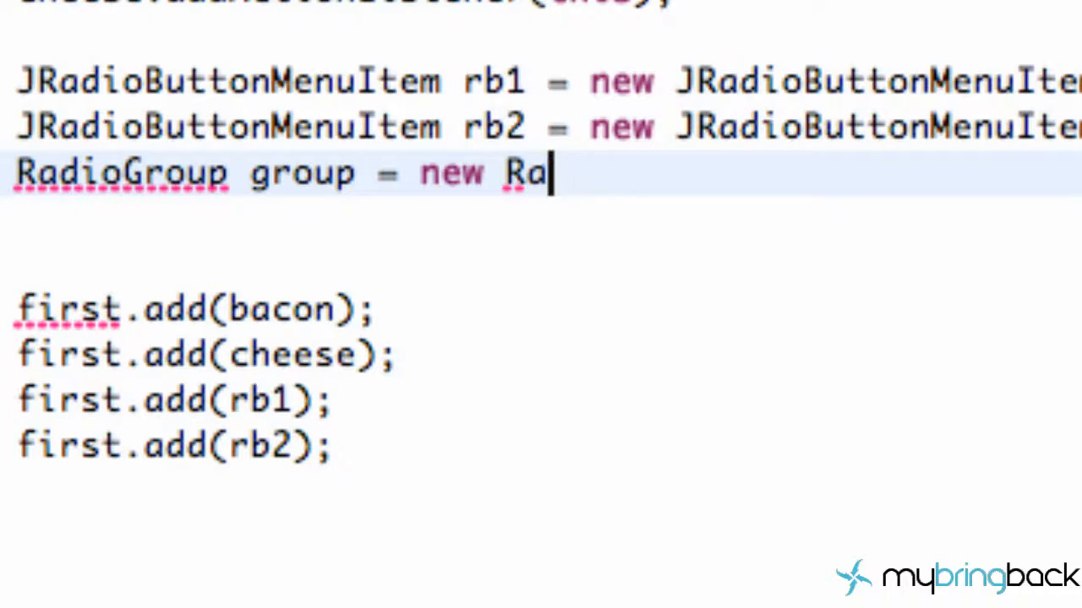
pyautogui.write('ButtonGroup();')
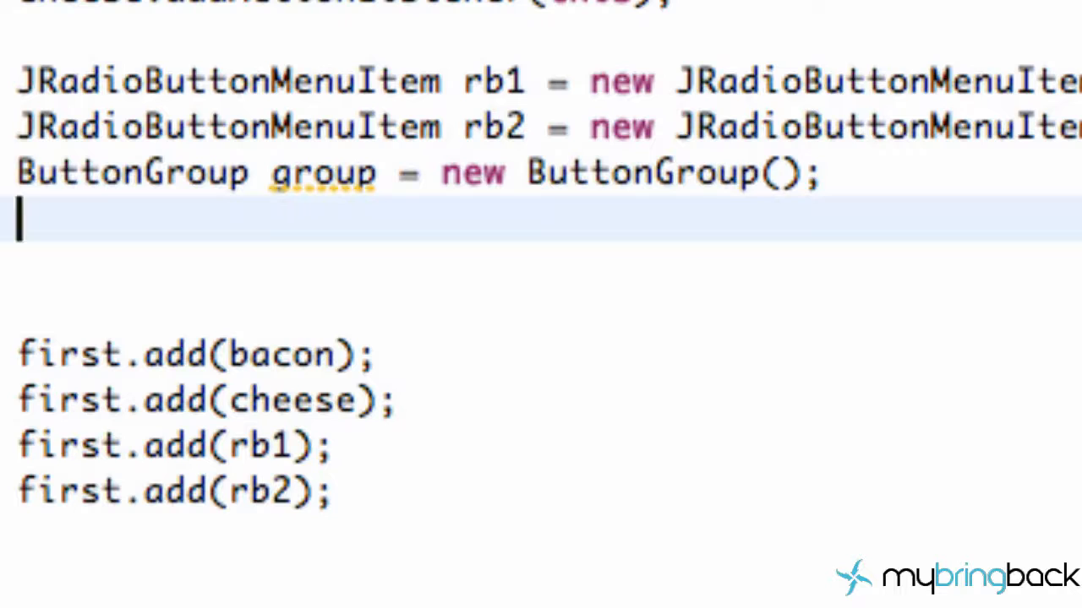
# Step: Add rb1 and rb2 to group with group.add calls
pyautogui.write('f')
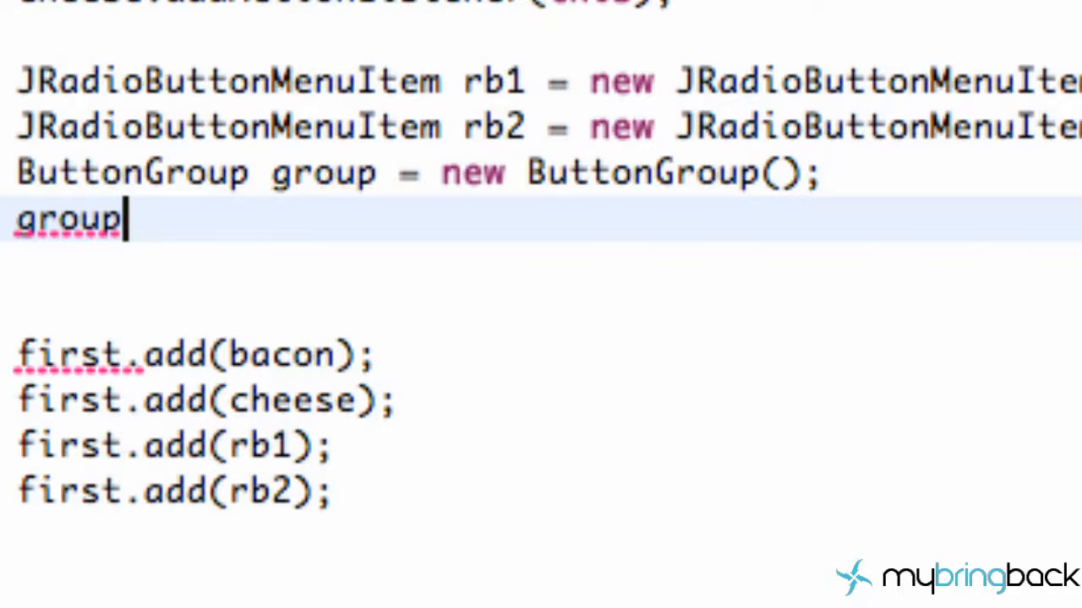
pyautogui.write('.add(b')
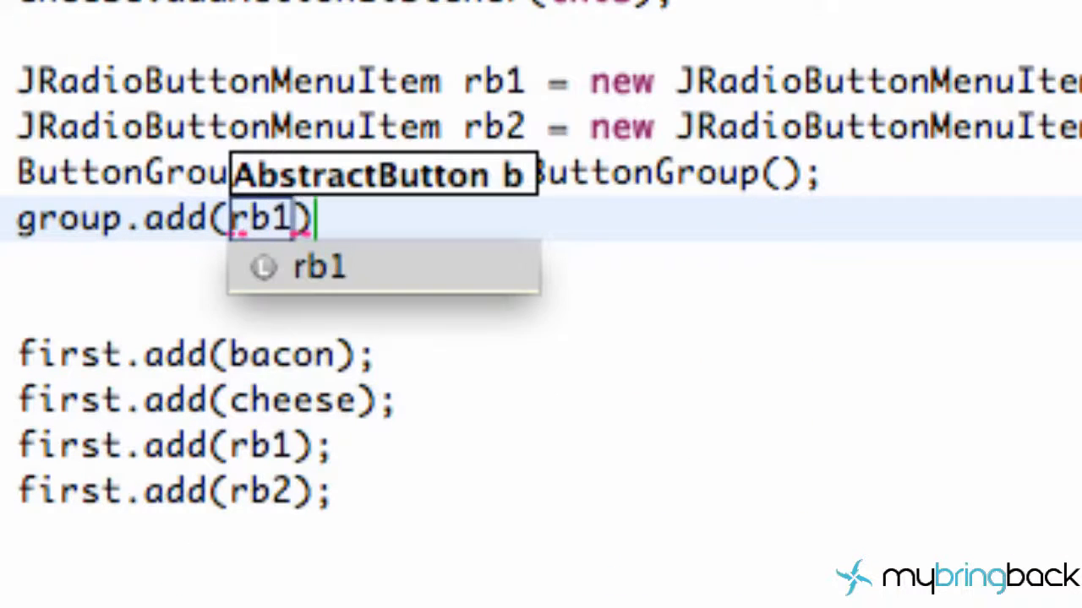
pyautogui.write('group.add(b')
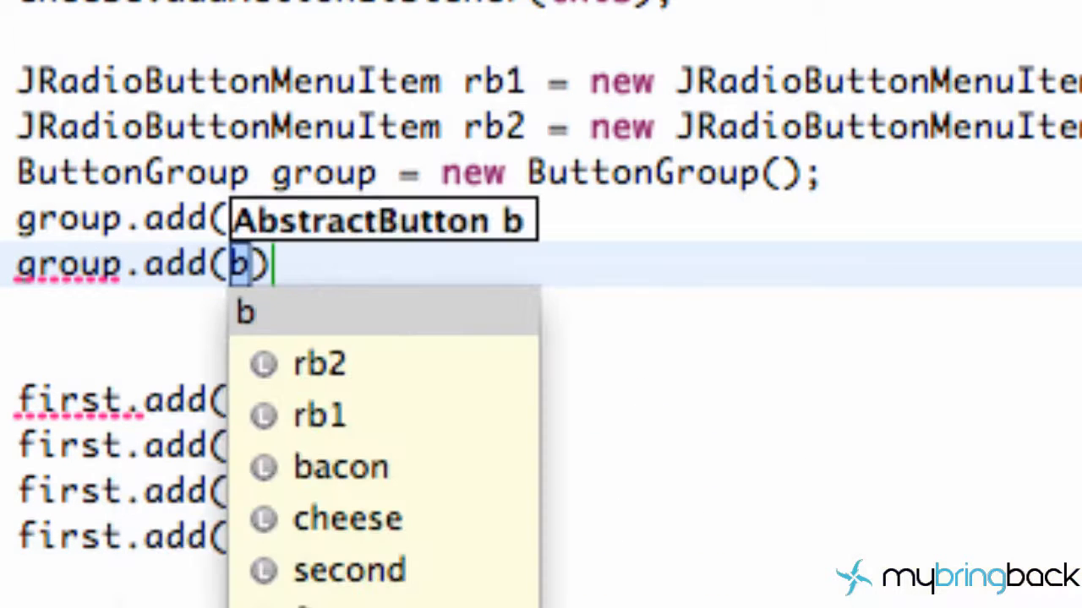
pyautogui.write('rb2')
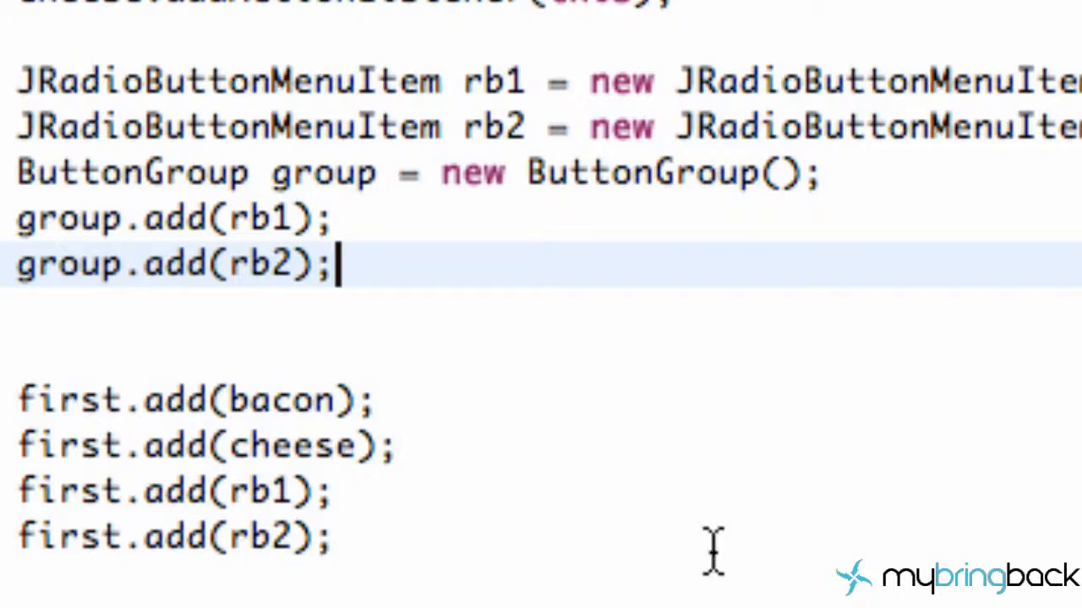
pyautogui.moveTo(17, 400); pyautogui.dragTo(380, 447)
pyautogui.write('first.')
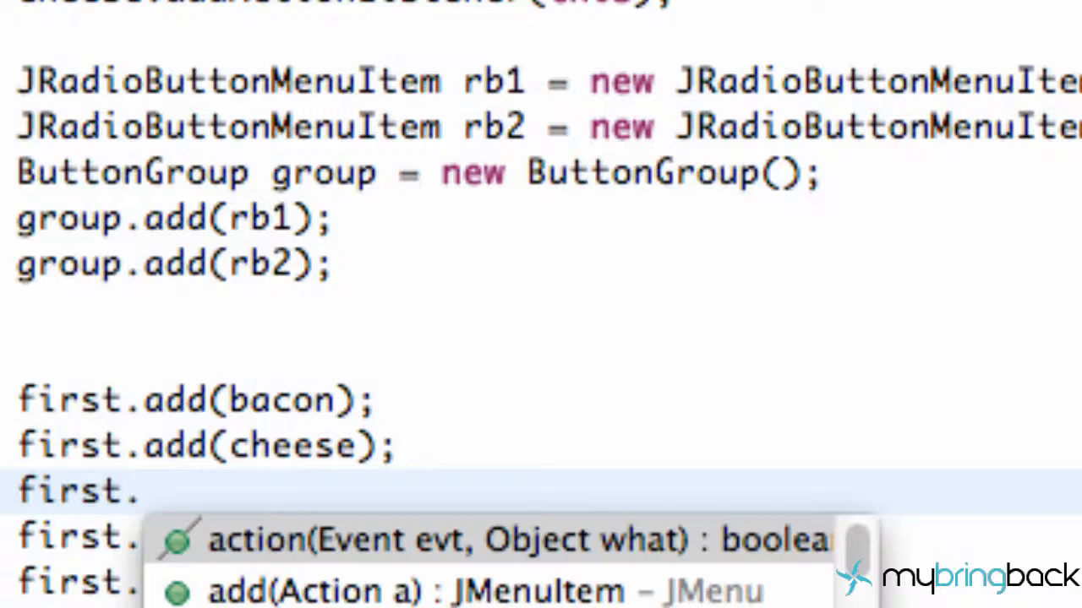
# Step: Insert first.addSeparator() after first.add(cheese) and relaunch the app
pyautogui.write('addSeparator();')
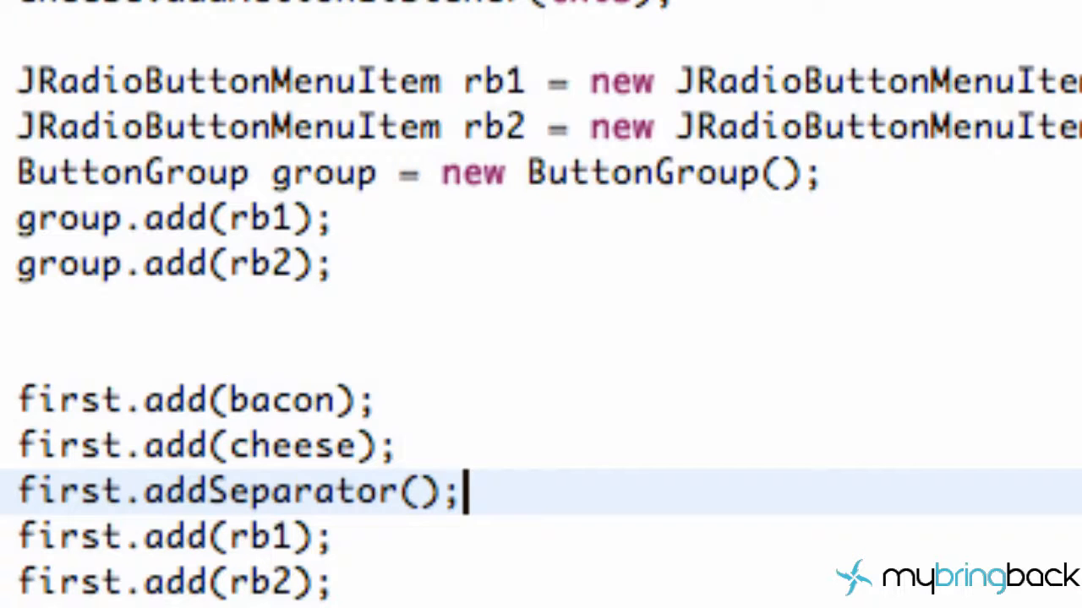
pyautogui.scroll(-3)
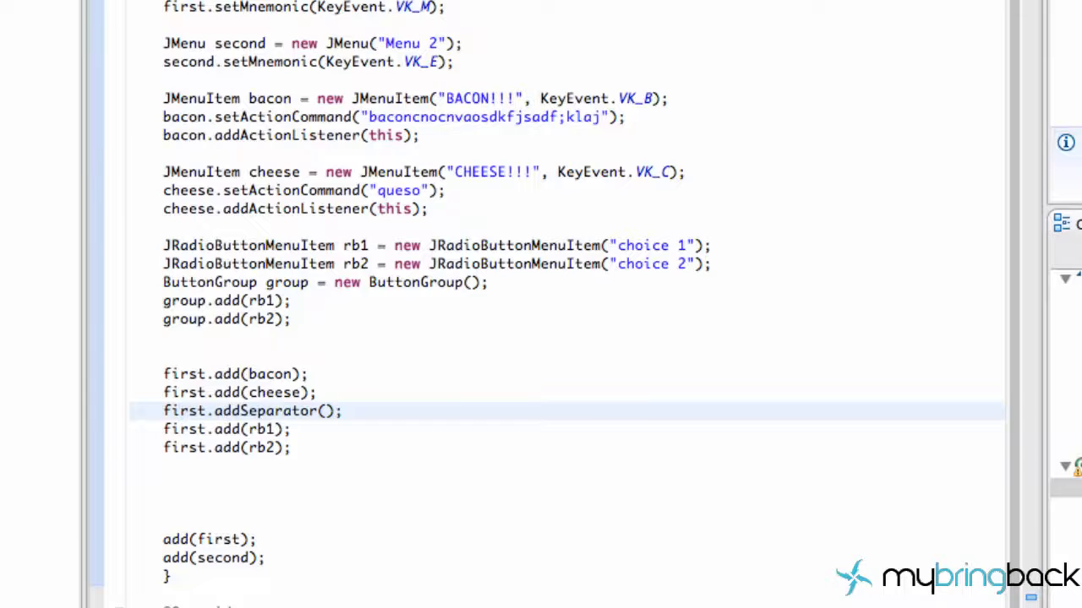
pyautogui.click(137, 50)
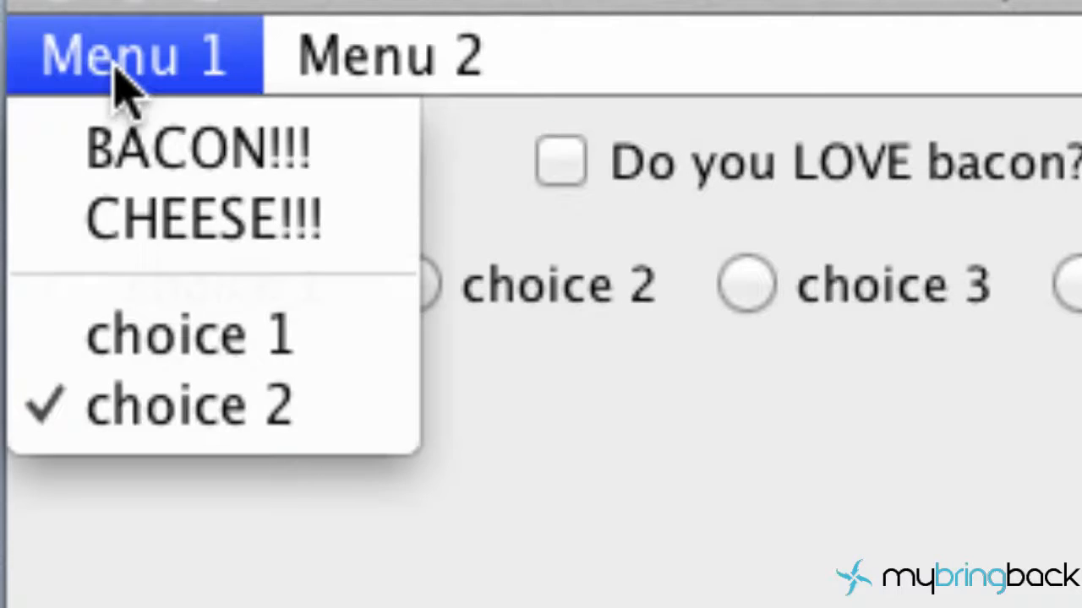
# Step: Open Menu 1 in the running app and select the choice 2 radio item
pyautogui.click(190, 333)
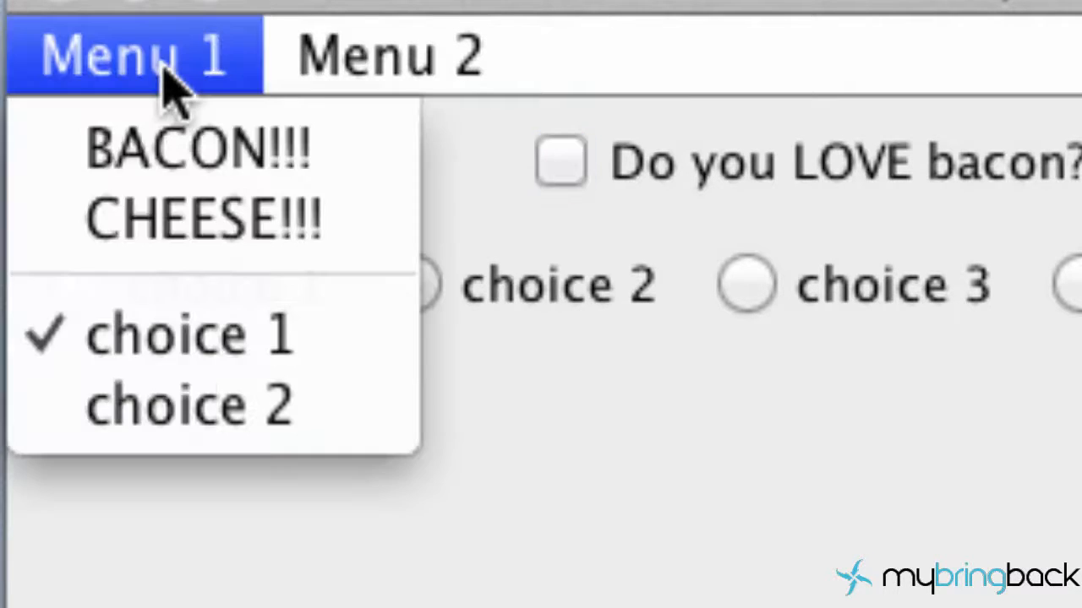
pyautogui.moveTo(203, 406)
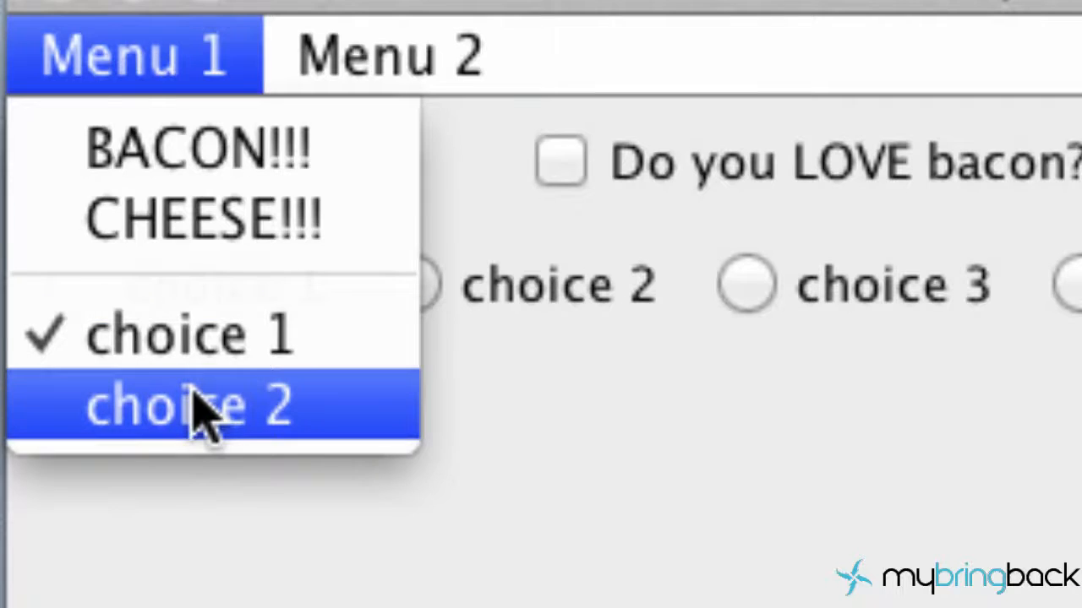
pyautogui.click(191, 405)
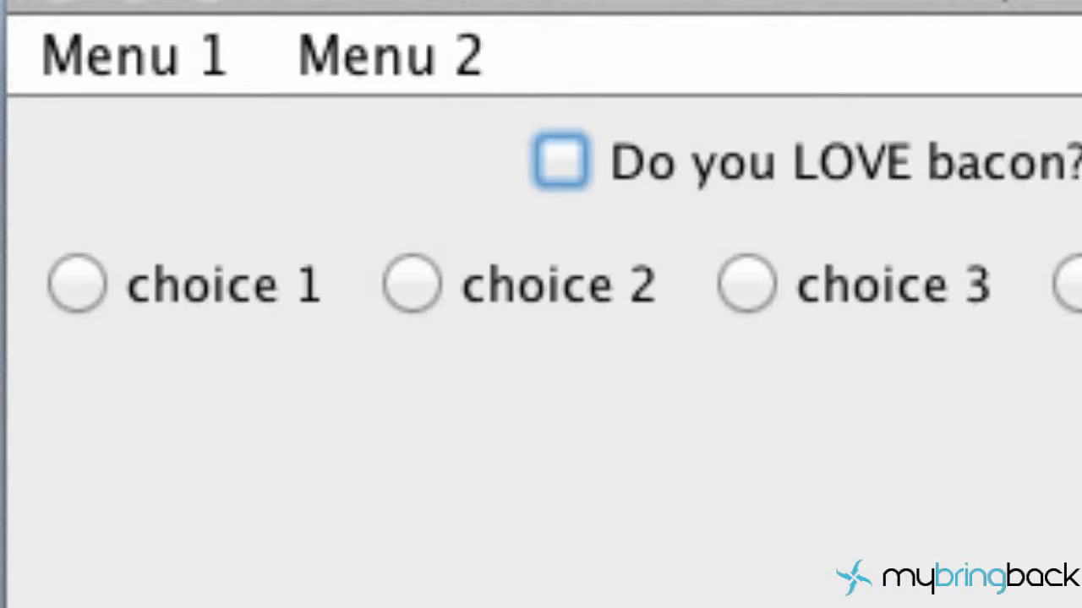